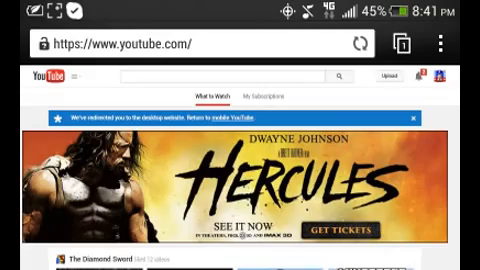
Step: Scroll down the YouTube account menu to reach the Settings entry
scroll("down", 3)
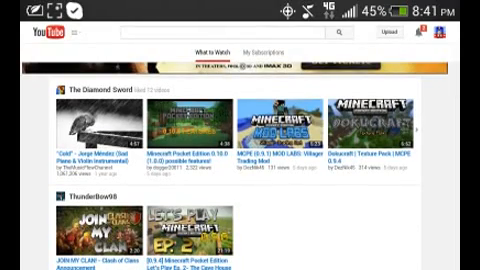
scroll("down", 3)
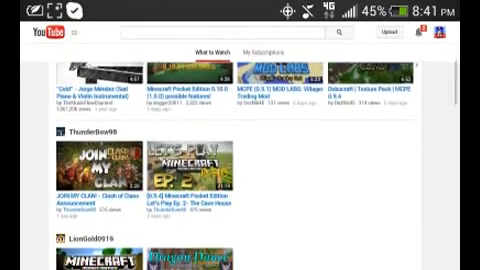
scroll("down", 3)
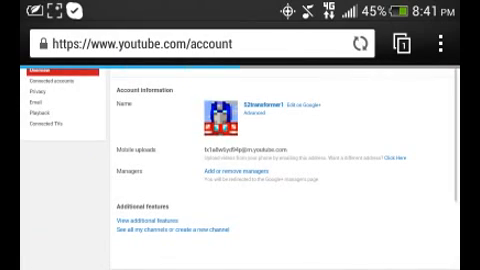
Step: Scroll through the channel Features list to review Monetization and Longer videos status
scroll("up", 3)
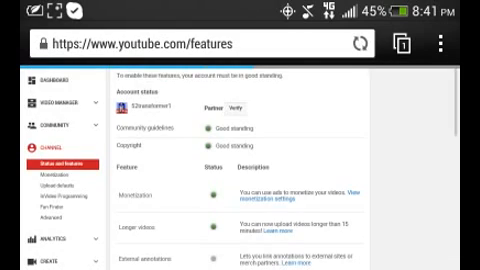
scroll("down", 3)
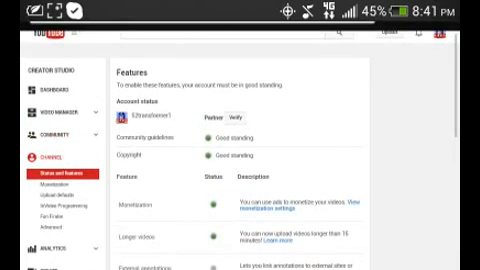
scroll("down", 3)
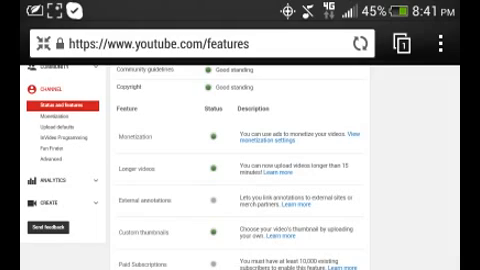
scroll("up", 3)
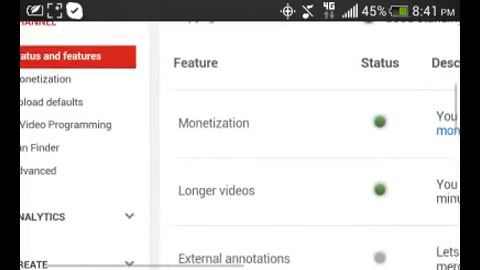
scroll("down", 3)
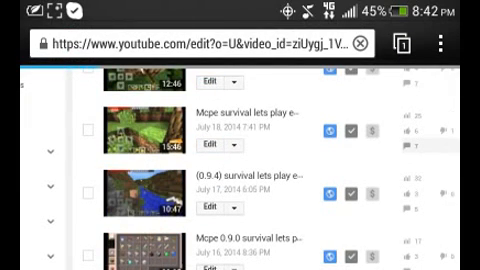
Step: Open the ep 13 tree hunting video for editing and scroll to the Custom thumbnail option
left_click(212, 80)
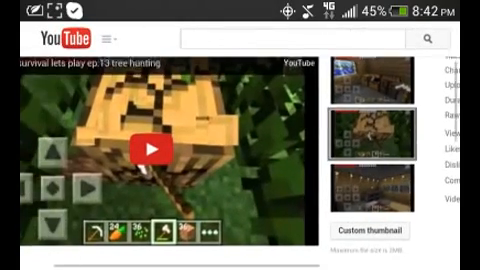
scroll("down", 3)
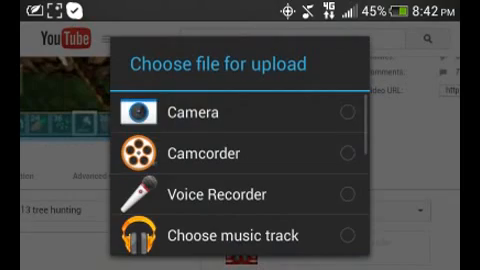
Step: Browse the Gallery albums for a thumbnail image without selecting one
scroll("down", 3)
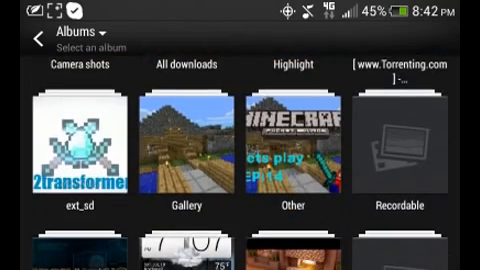
scroll("up", 3)
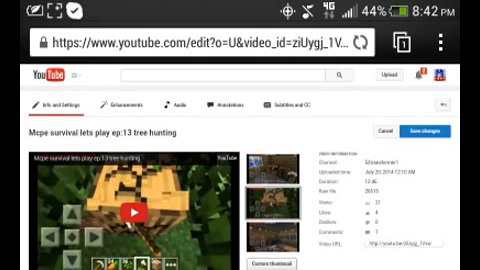
scroll("down", 3)
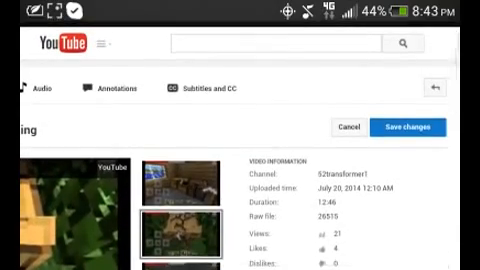
scroll("down", 3)
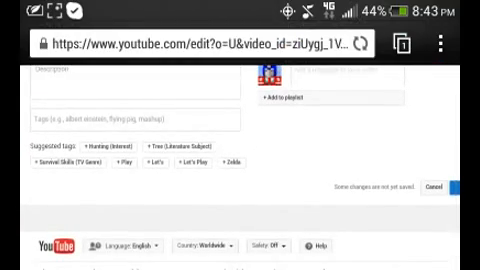
scroll("up", 3)
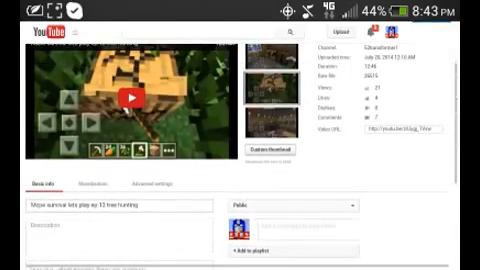